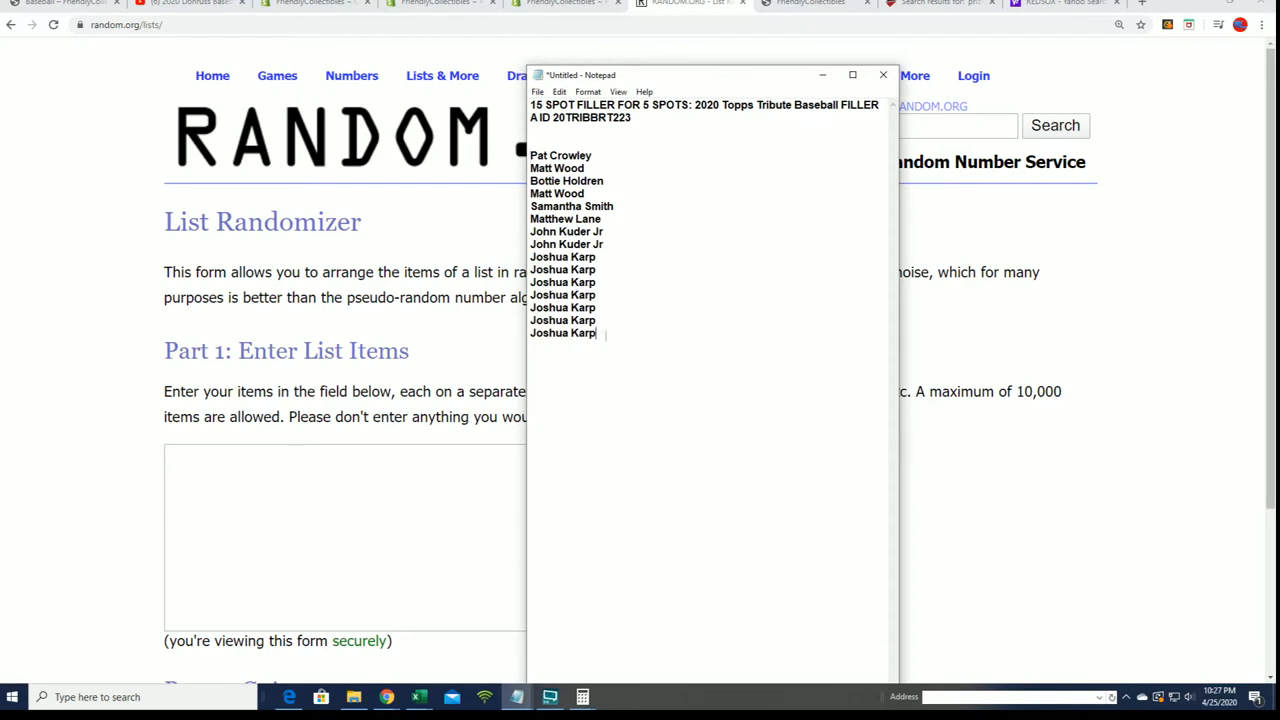
# - Copy the 15 participant names from Notepad and switch to the RANDOM.ORG list randomizer
pyautogui.rightClick(564, 232)
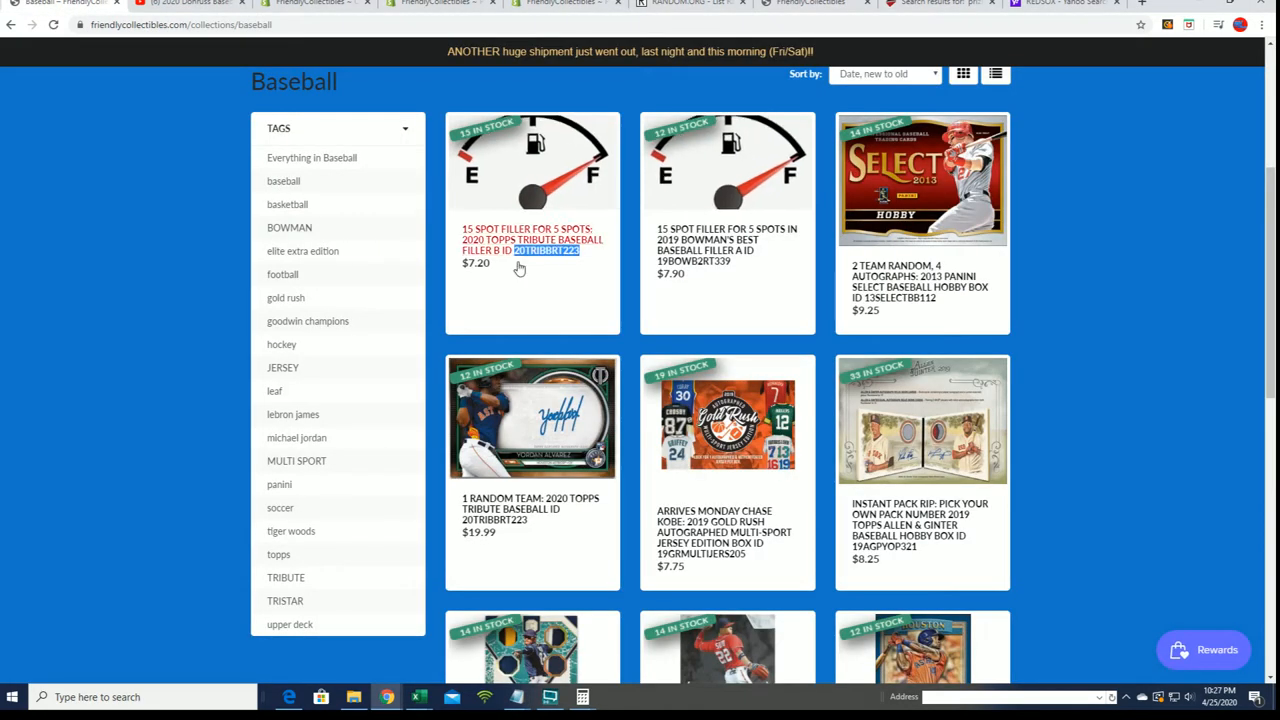
pyautogui.scroll(-3)
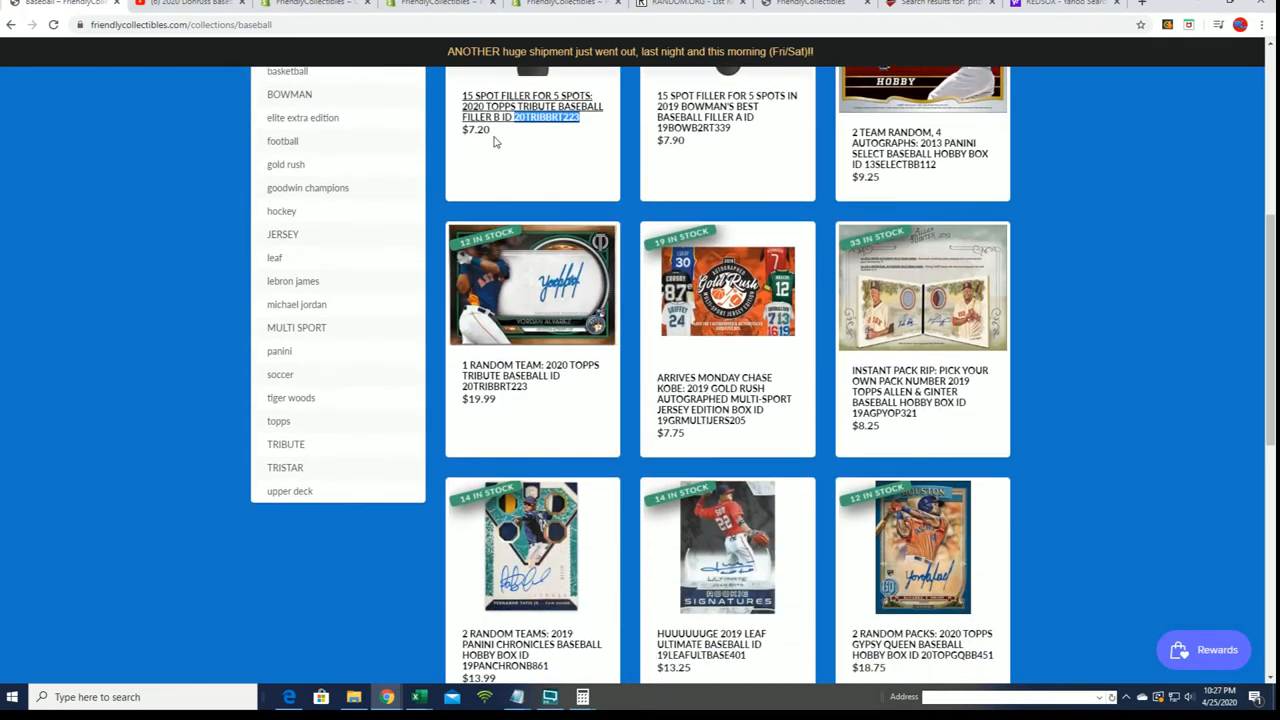
pyautogui.scroll(3)
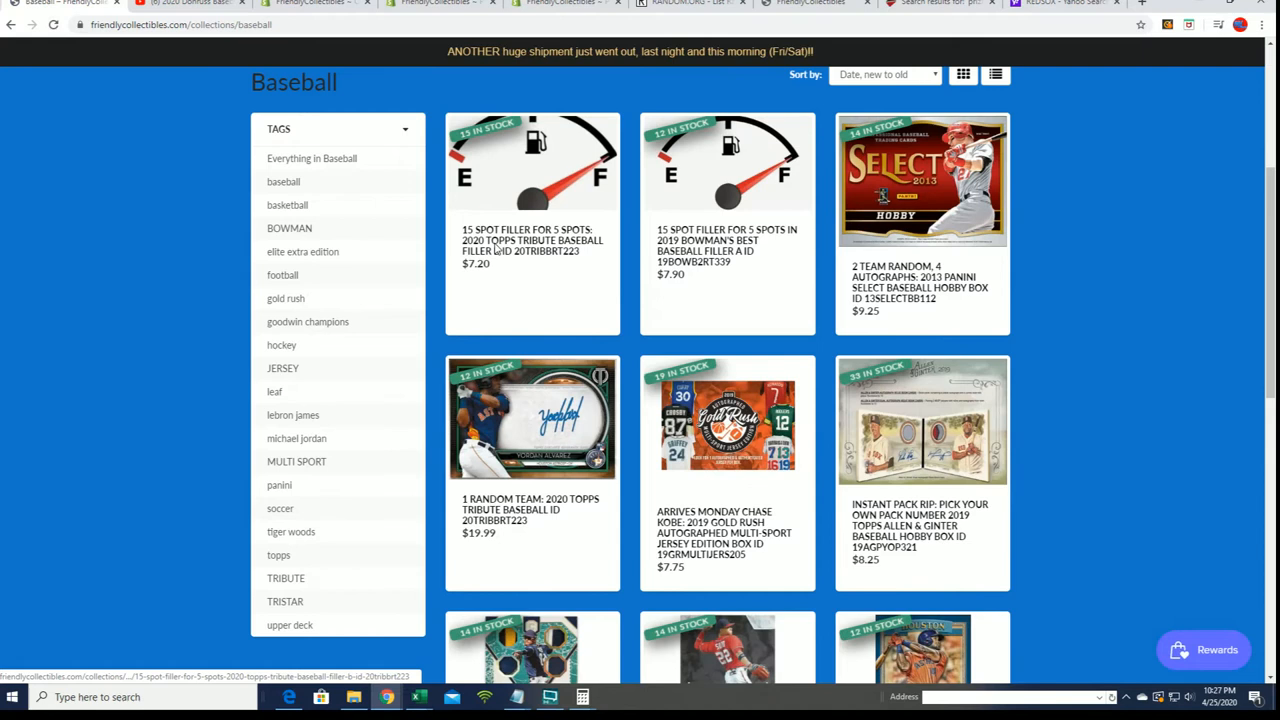
pyautogui.moveTo(528, 510)
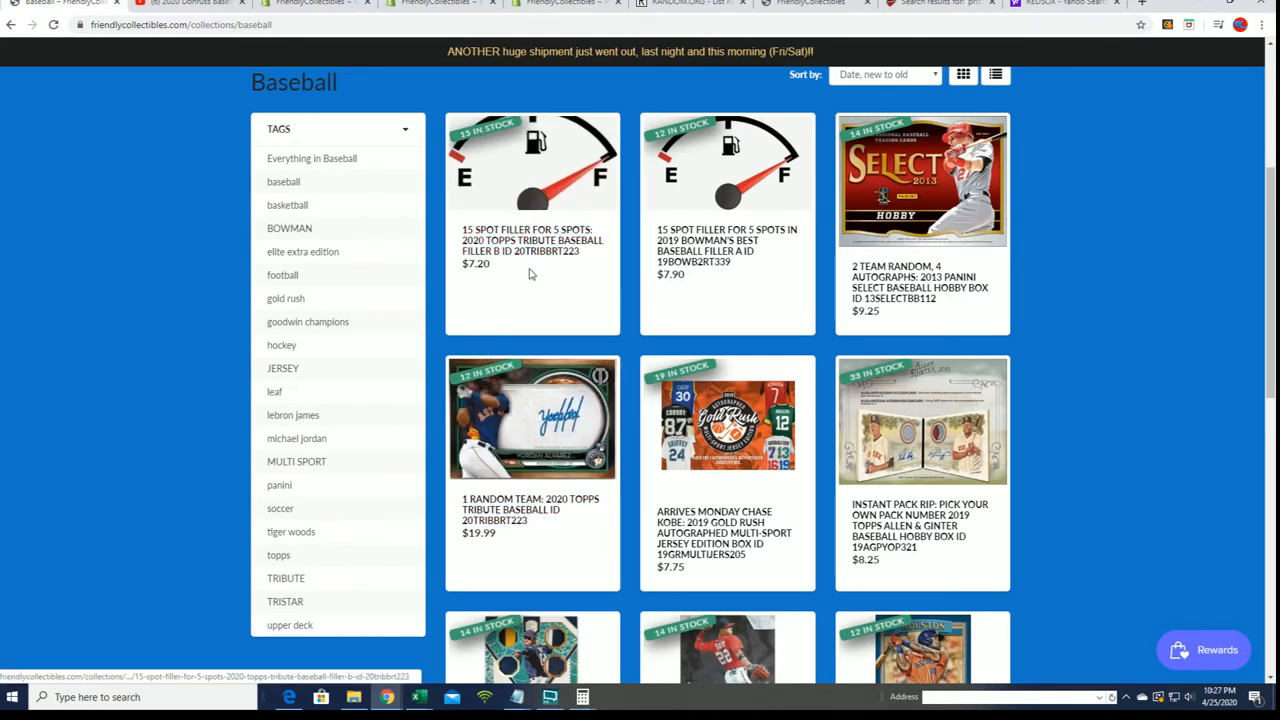
pyautogui.moveTo(336, 44)
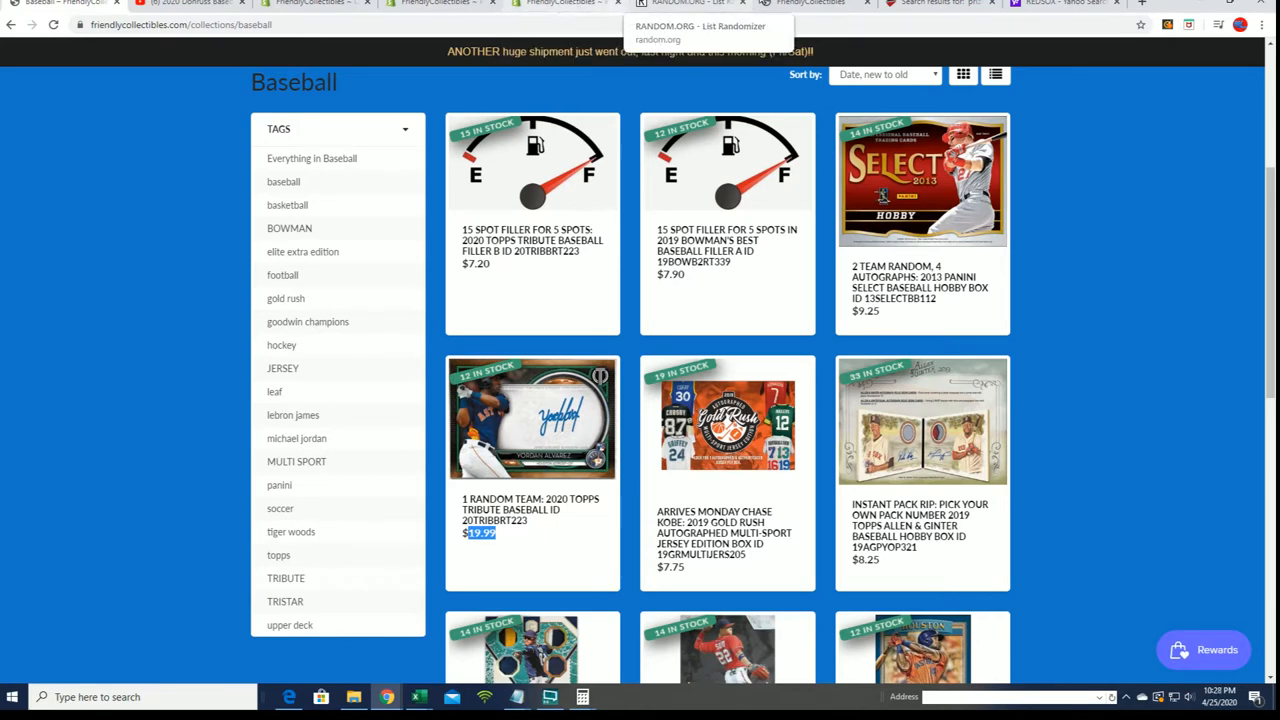
pyautogui.click(690, 4)
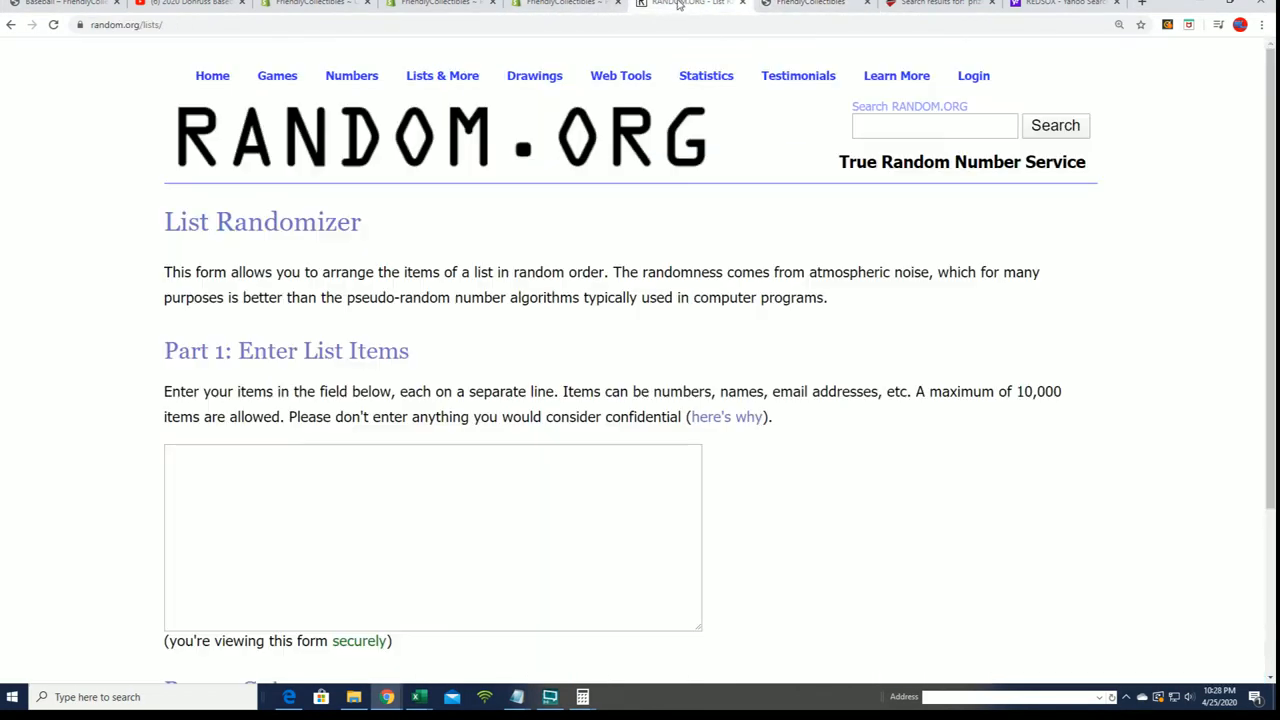
# - Paste the participant names into the list box and randomize them once
pyautogui.rightClick(432, 536)
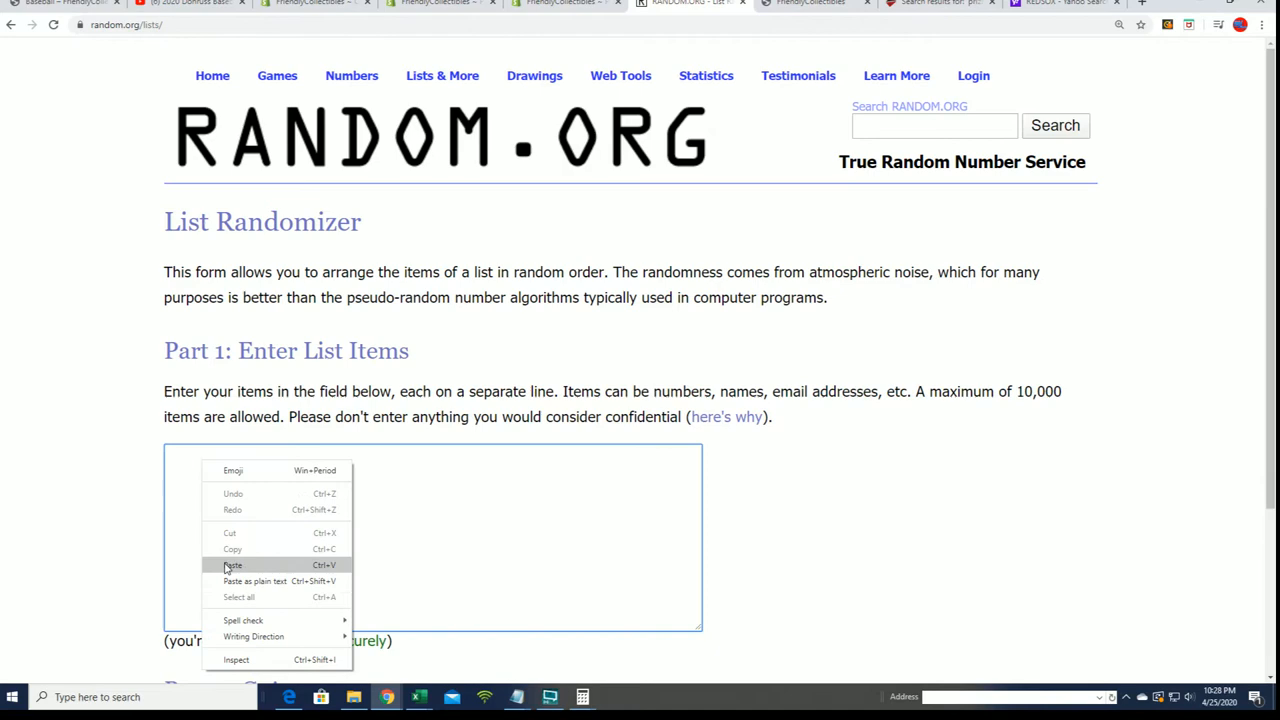
pyautogui.click(232, 564)
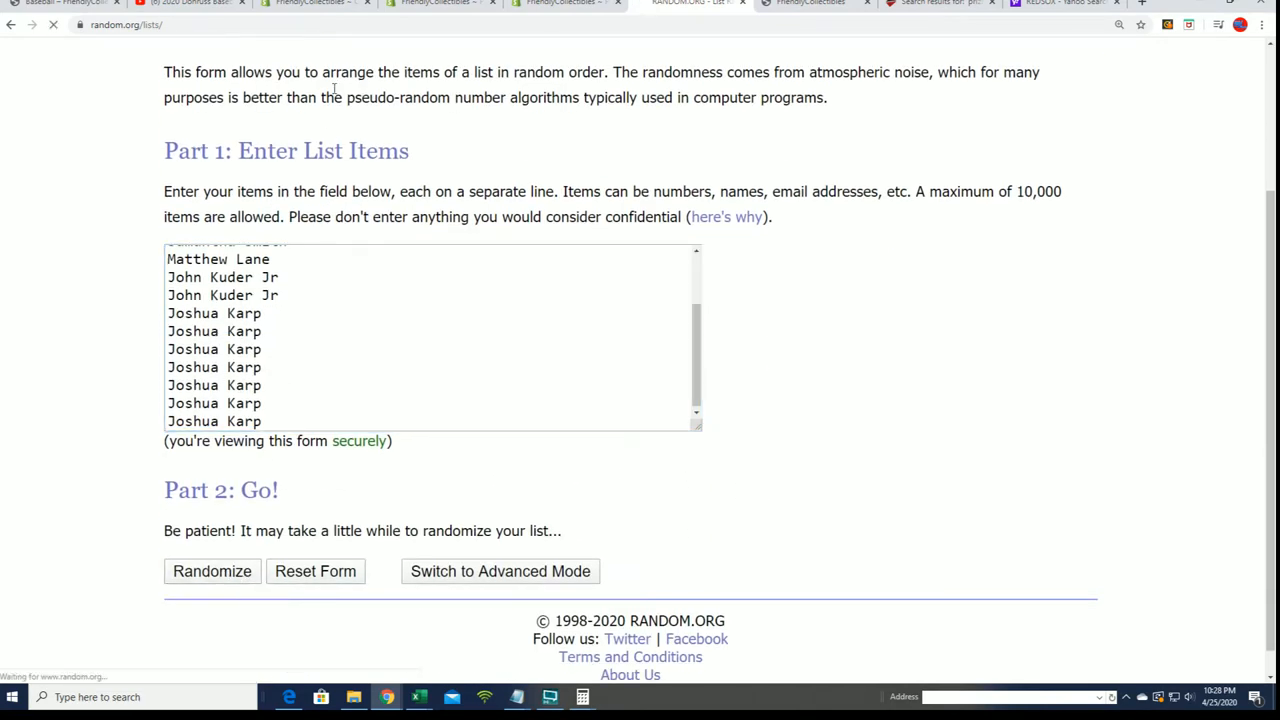
pyautogui.click(212, 572)
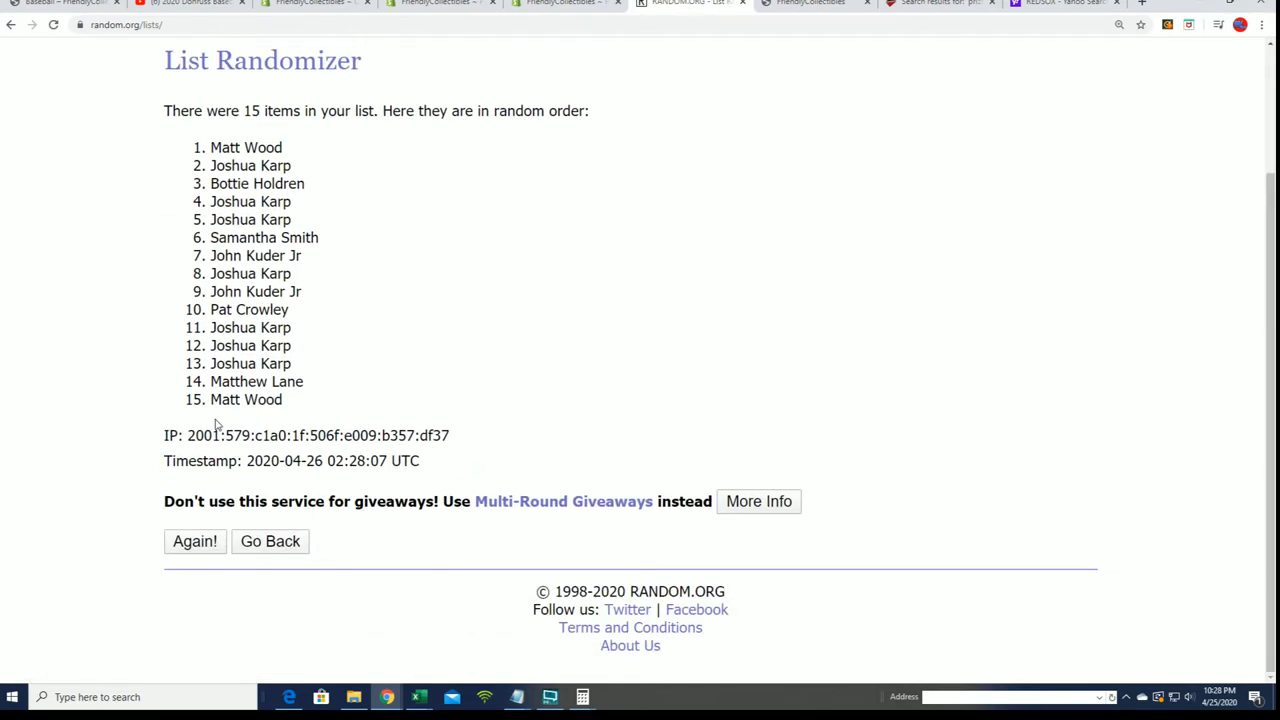
# - Reshuffle the 15-name list five more times with Again!, giving a fresh order each run
pyautogui.click(196, 540)
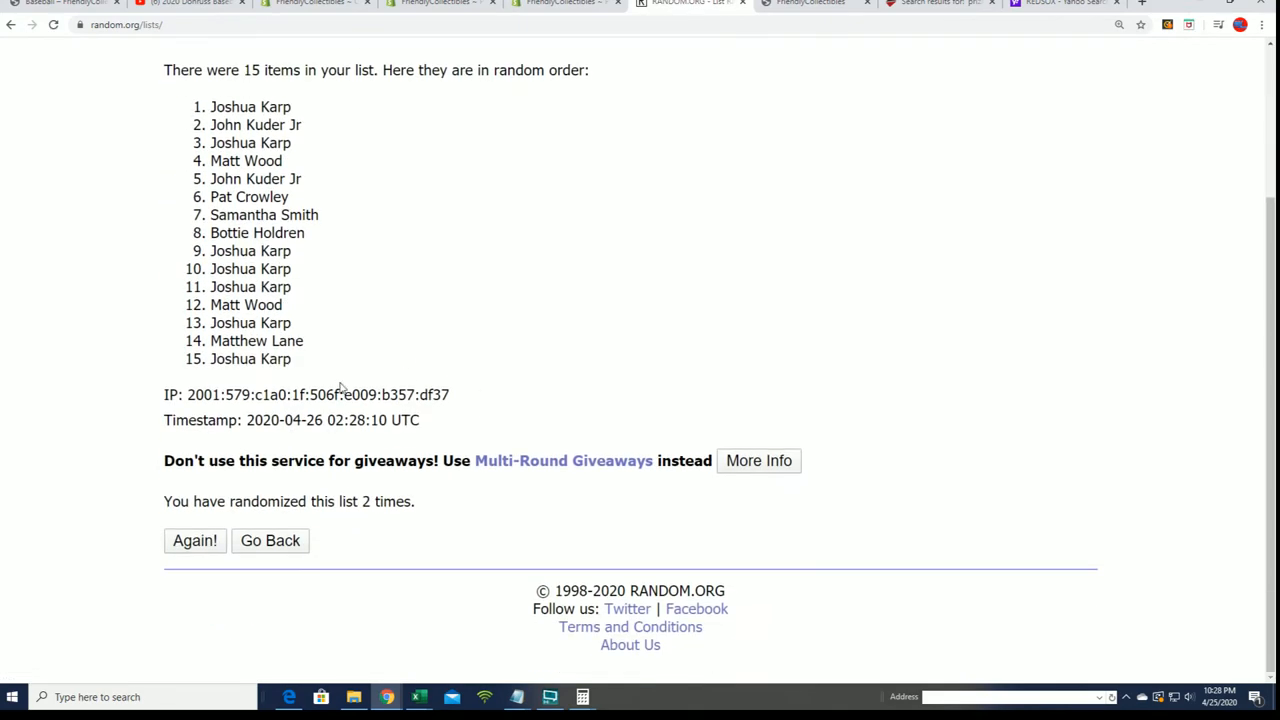
pyautogui.click(196, 540)
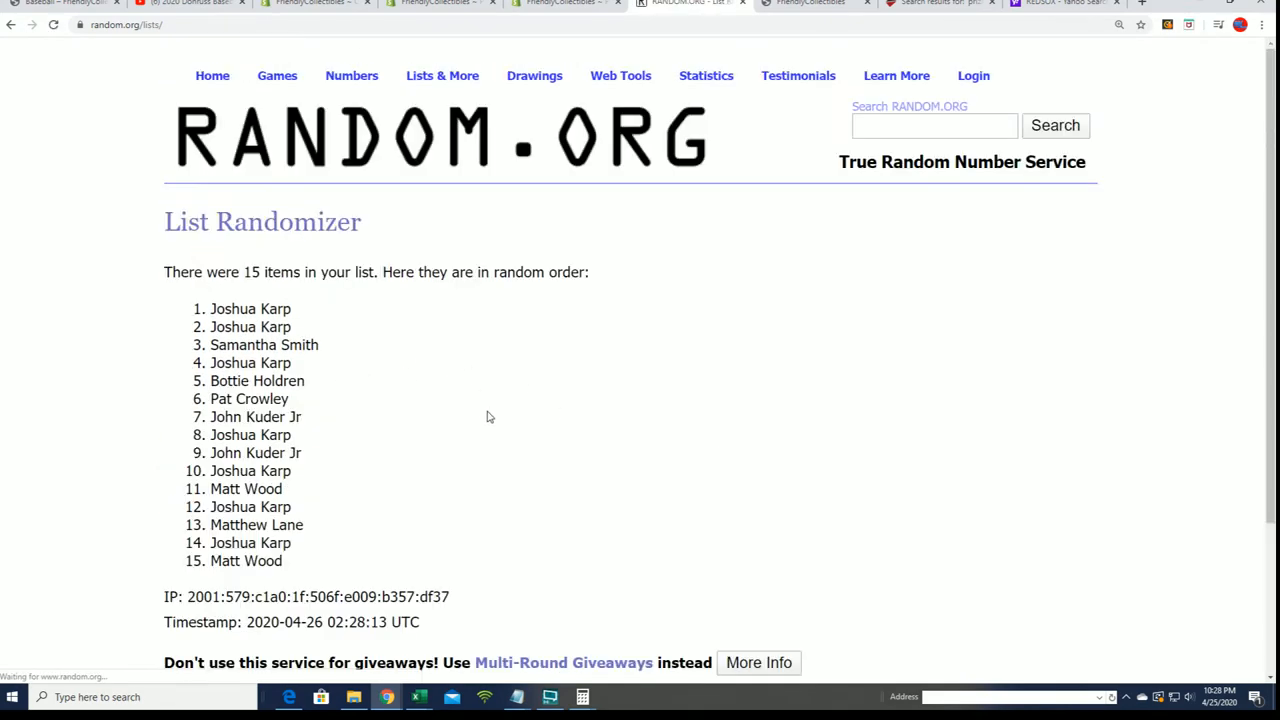
pyautogui.scroll(-3)
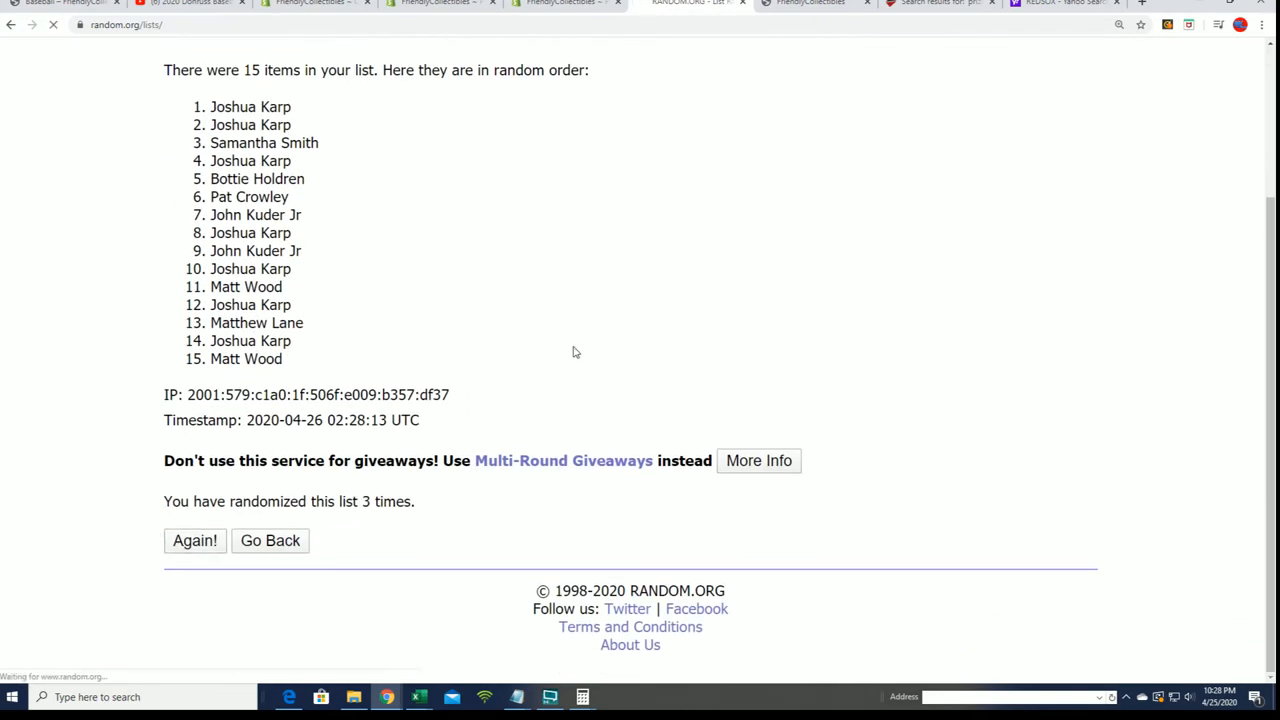
pyautogui.click(194, 540)
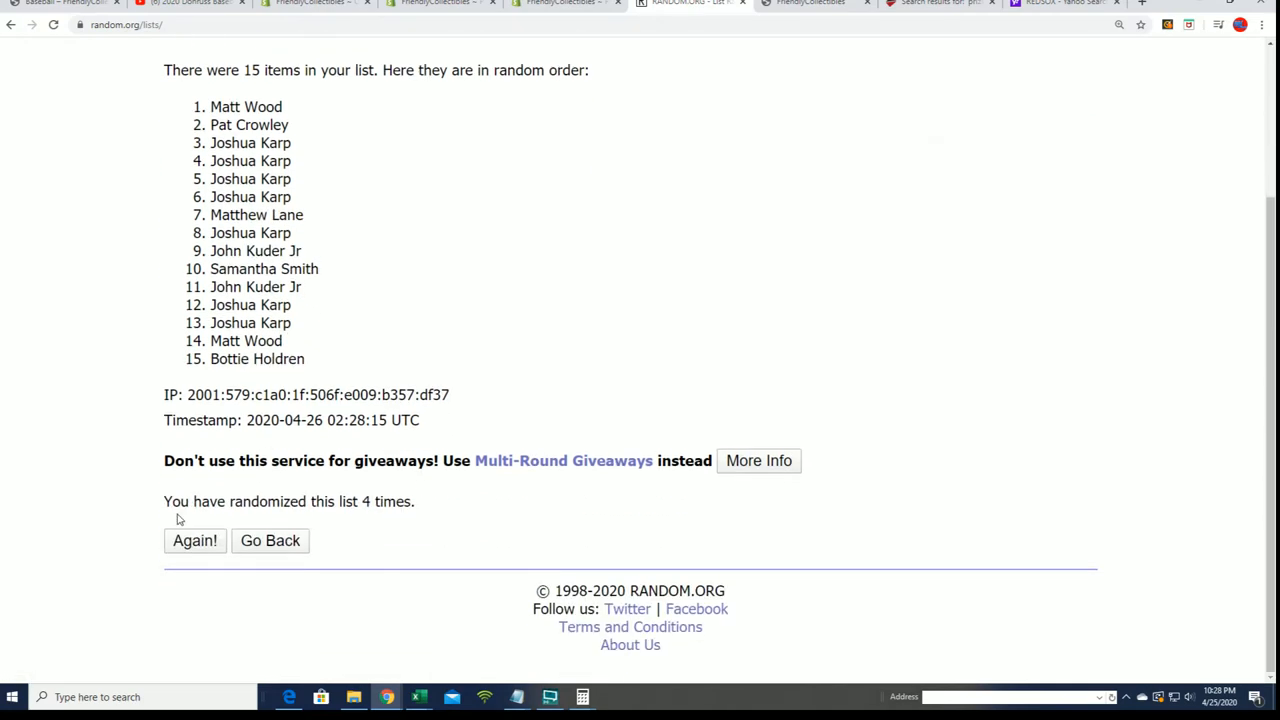
pyautogui.click(194, 540)
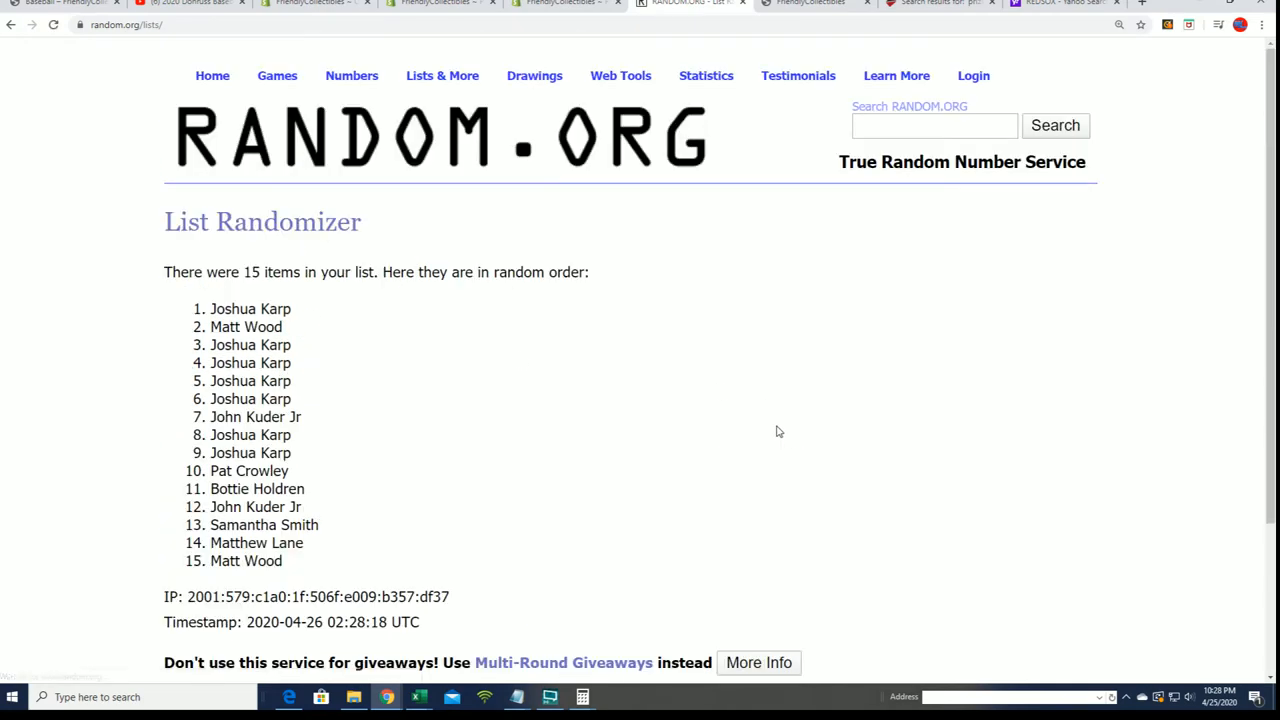
pyautogui.scroll(-3)
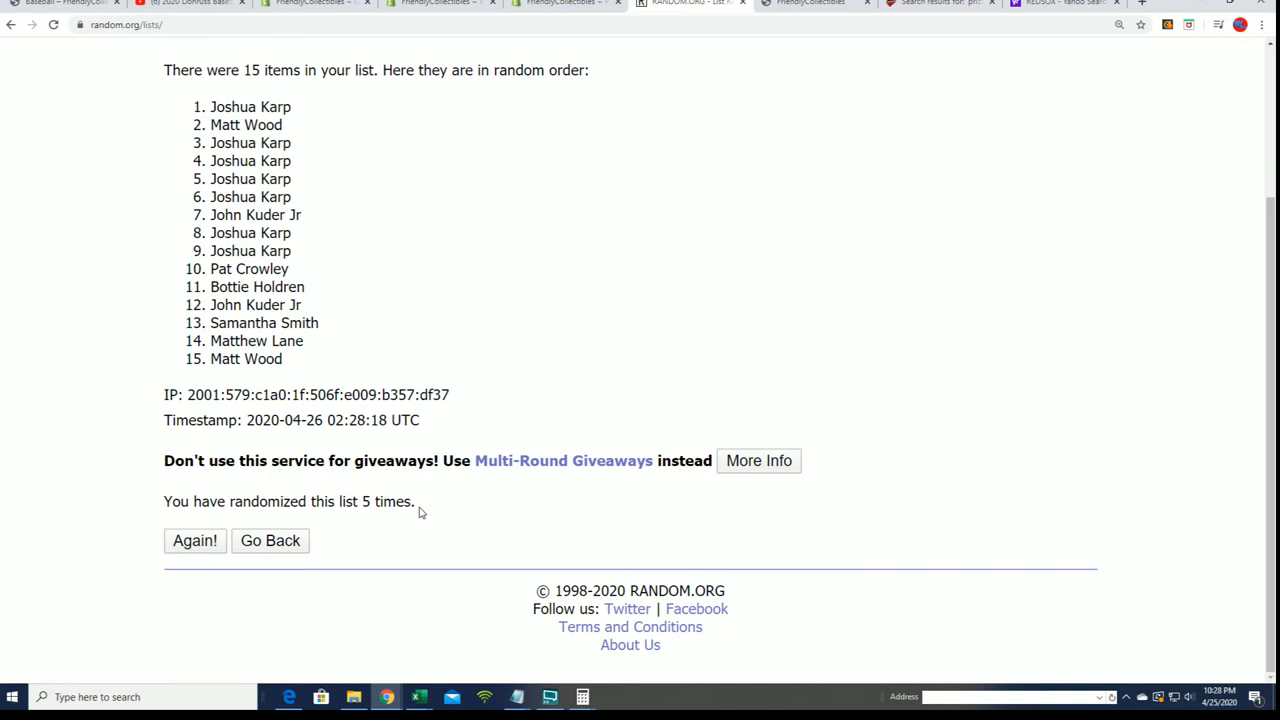
pyautogui.click(196, 540)
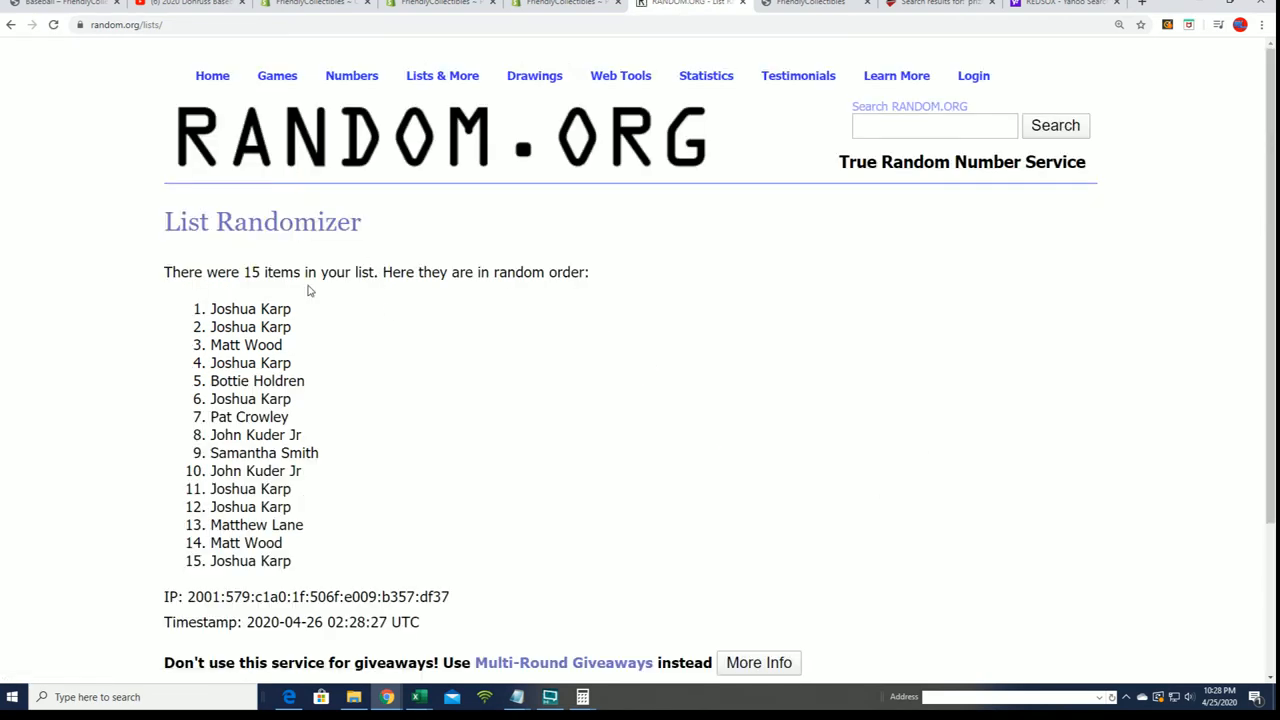
# - Highlight entries 1 through 5 of the final shuffled order as the winners
pyautogui.moveTo(208, 308); pyautogui.dragTo(304, 384)
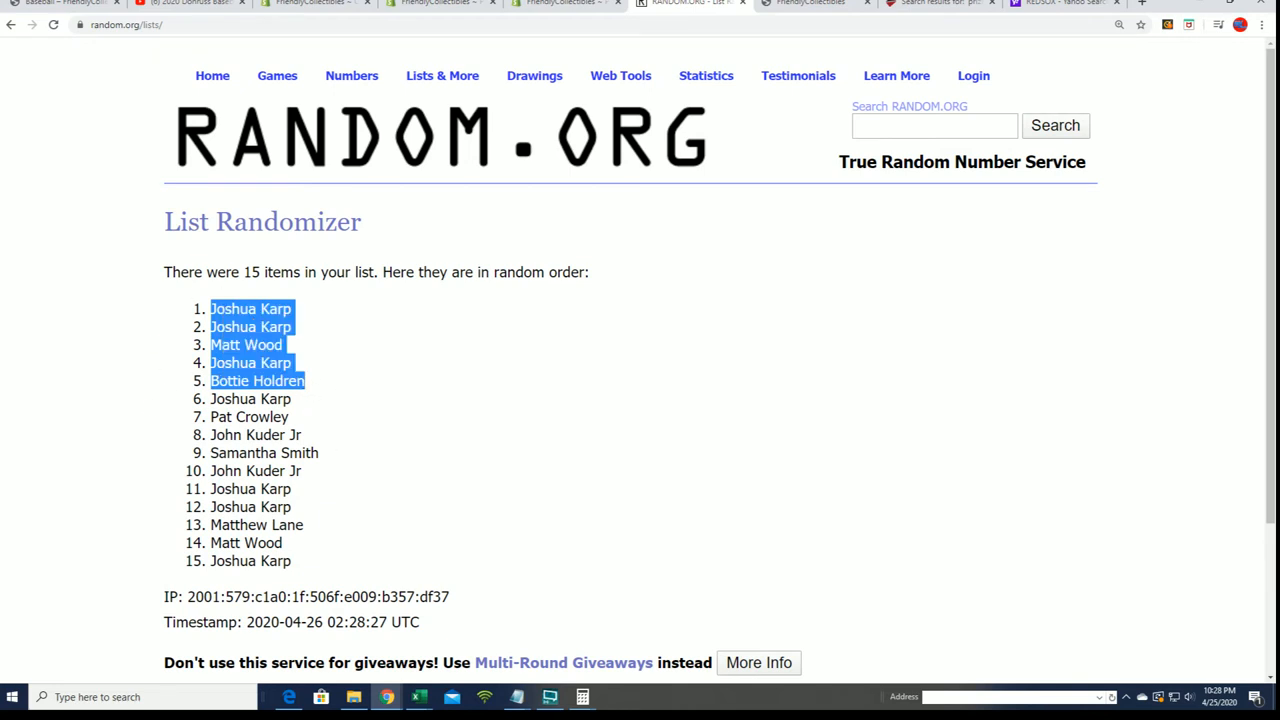
pyautogui.moveTo(184, 378)
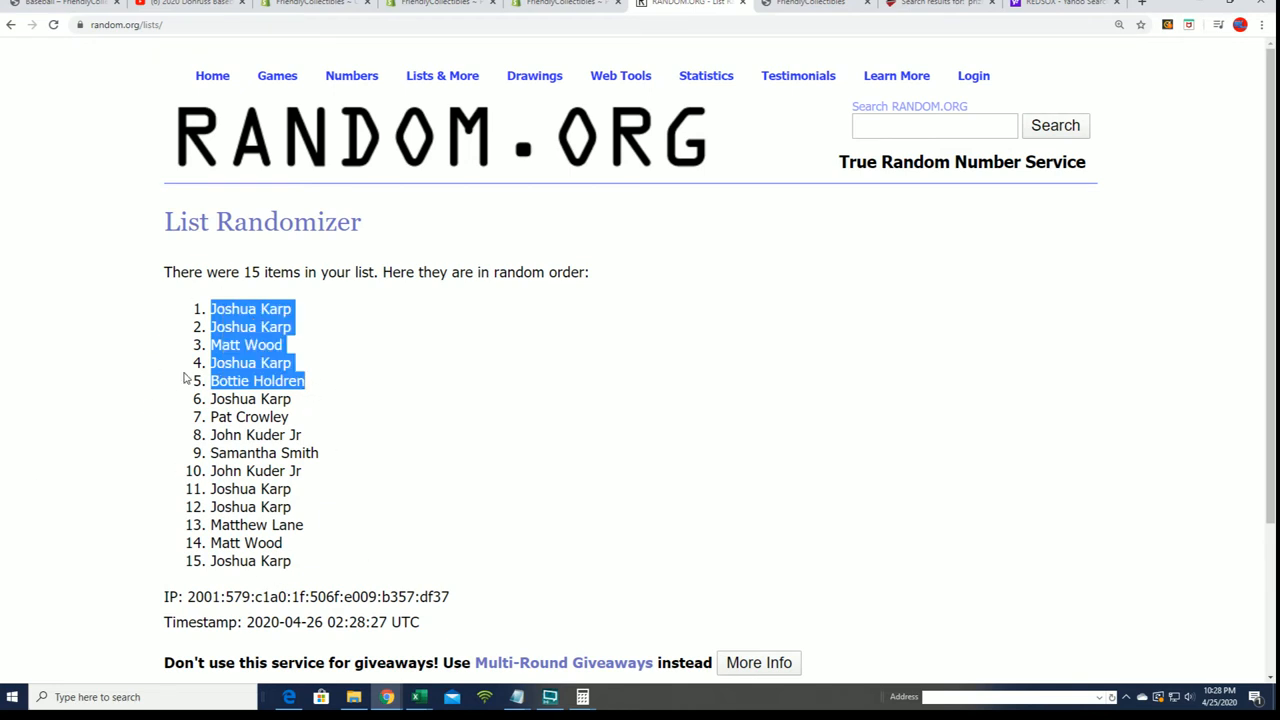